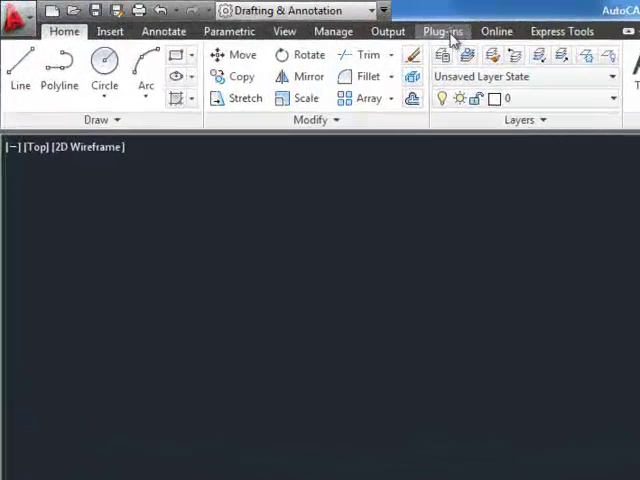
- Show the Plug-ins ribbon tab, which holds only a single Content panel
left_click(442, 32)
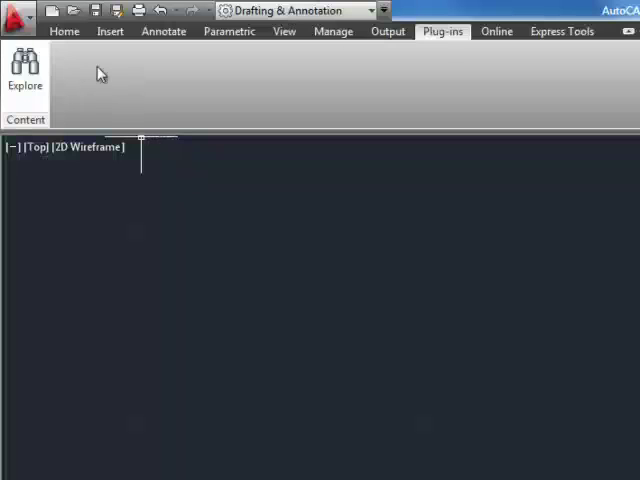
mouse_move(444, 38)
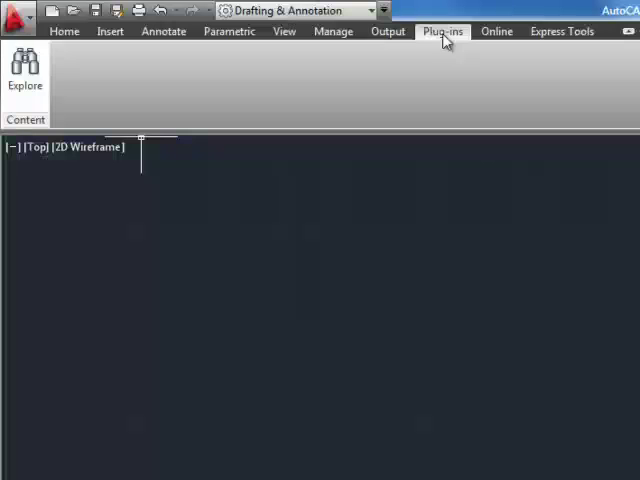
mouse_move(458, 416)
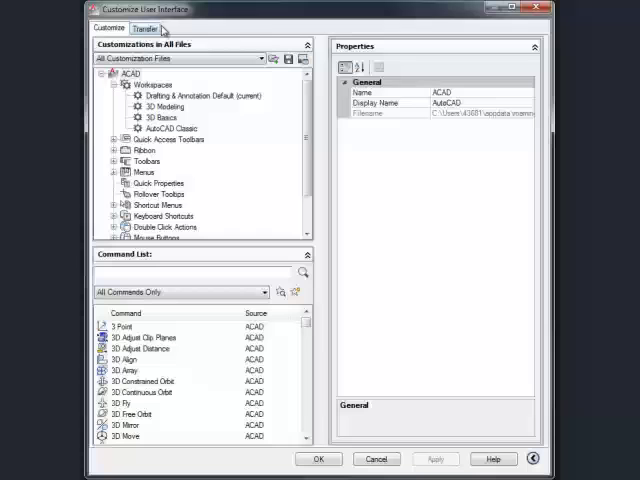
- In the CUI Transfer view, expand the Ribbon section of both the new and main files
left_click(146, 28)
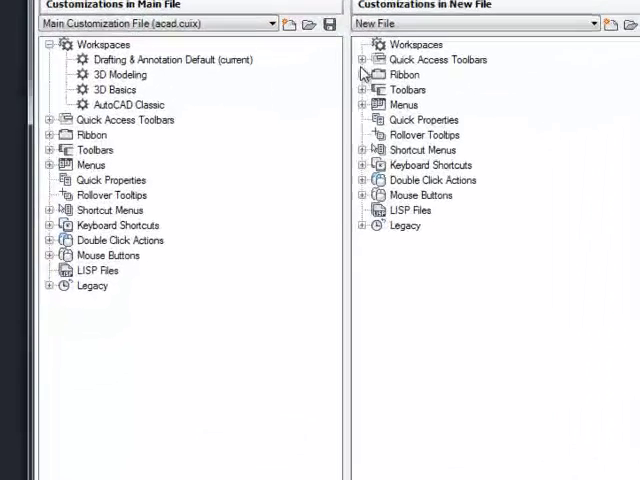
left_click(362, 64)
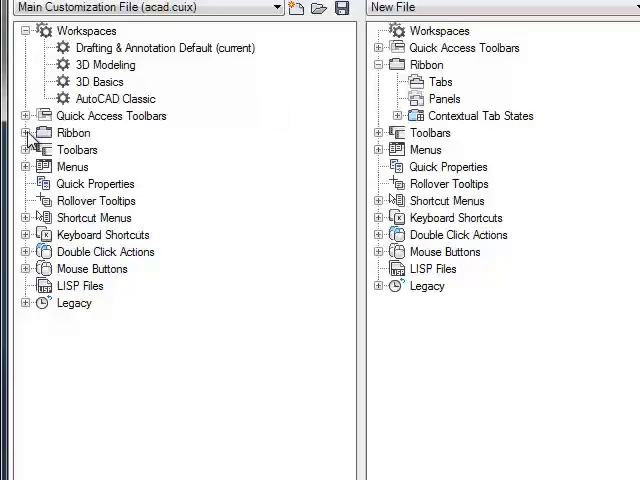
left_click(12, 132)
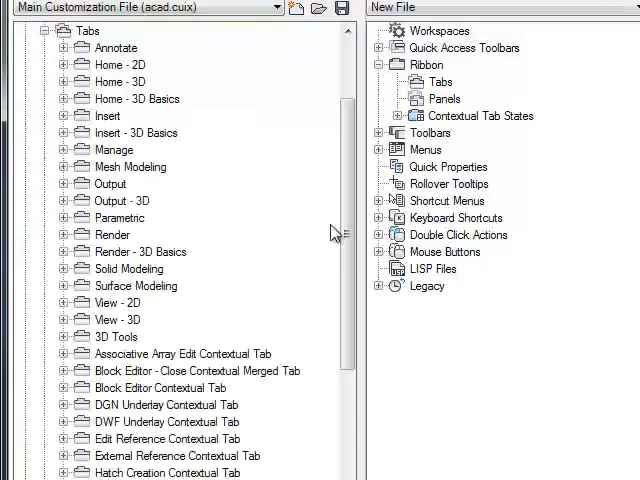
scroll("down", 3)
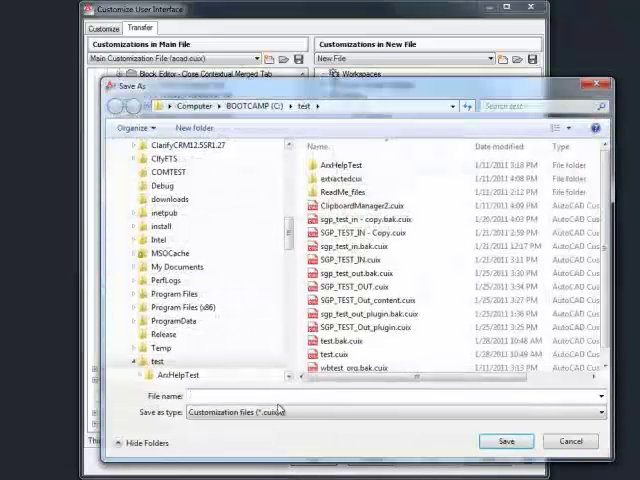
- Save the new partial customization file as SamplePluginCUI in C:\test
type("SamplePlugin")
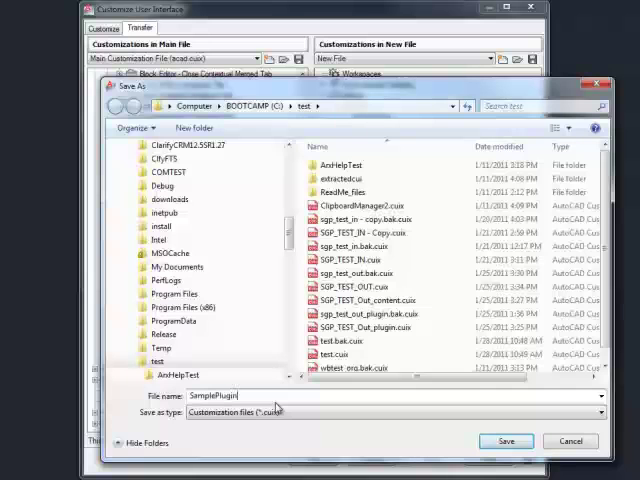
type("CUI")
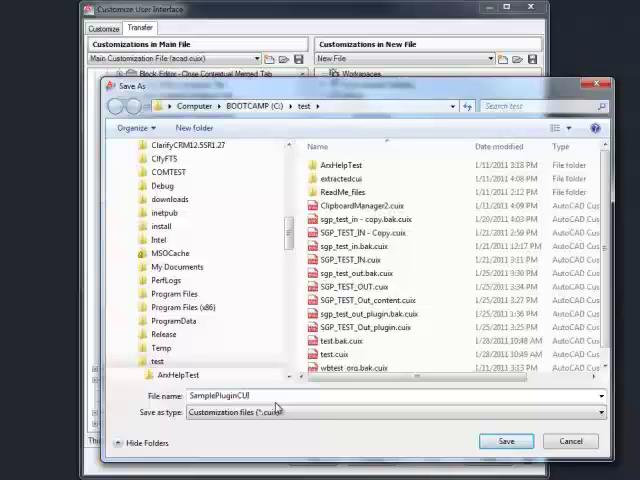
left_click(508, 440)
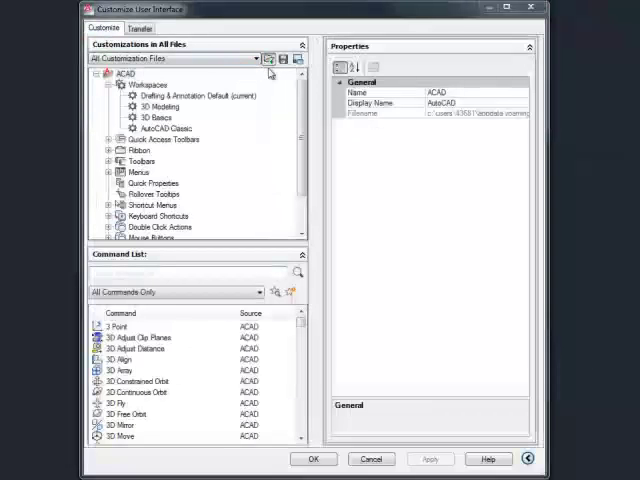
- Load SamplePluginCUI and review its Plug-ins ribbon tab with alias ID_ADDINSTAB
left_click(268, 58)
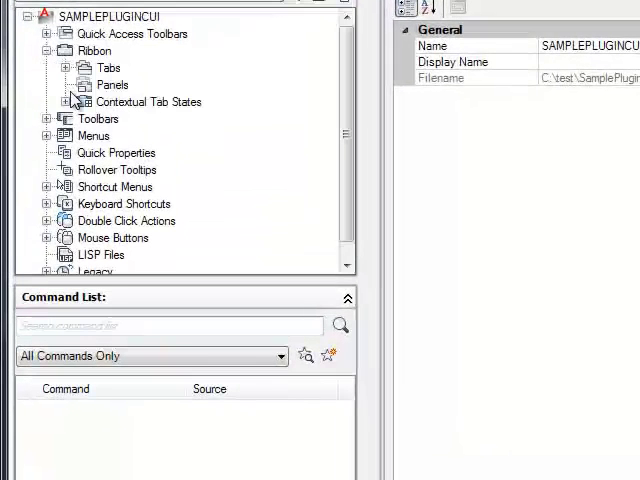
left_click(64, 68)
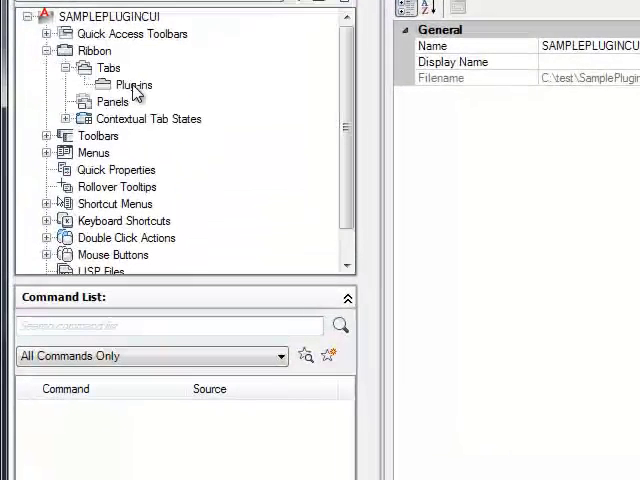
left_click(132, 84)
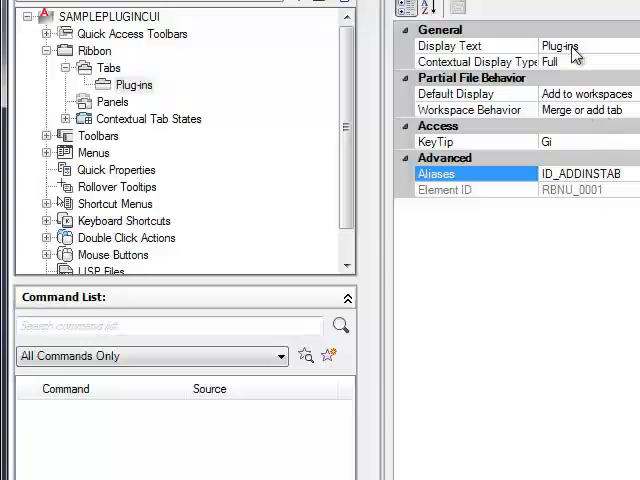
left_click(476, 46)
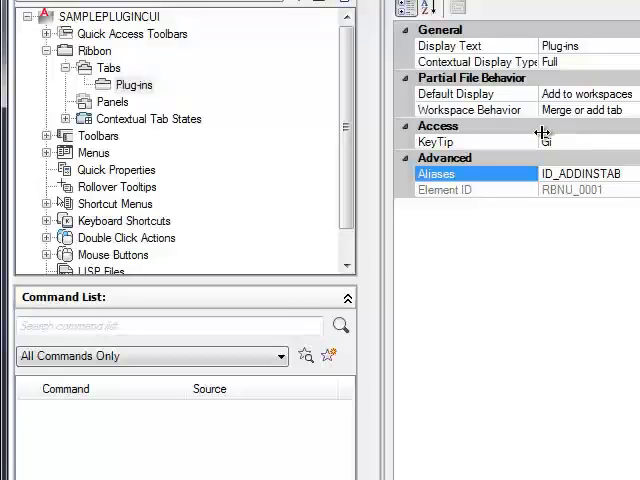
left_click(476, 44)
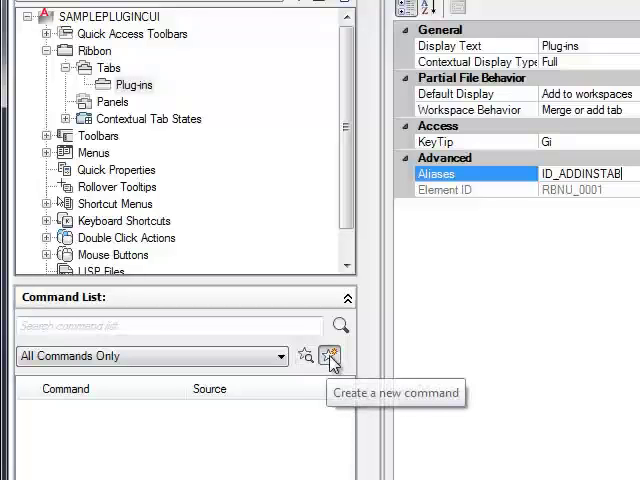
- Create command MyCommand with description 'Meaningful description'
left_click(330, 356)
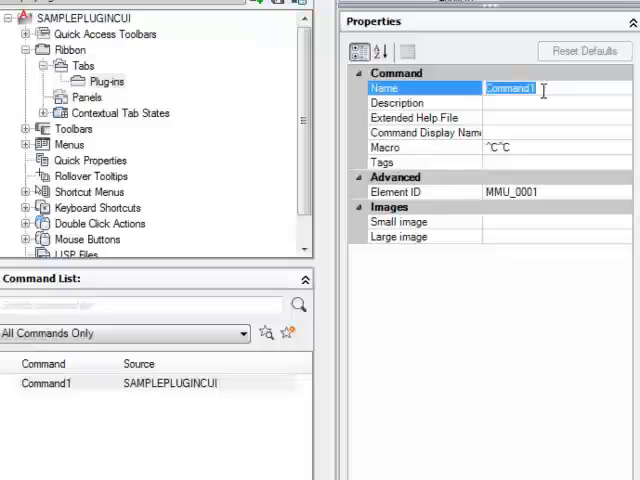
type("MyCommand")
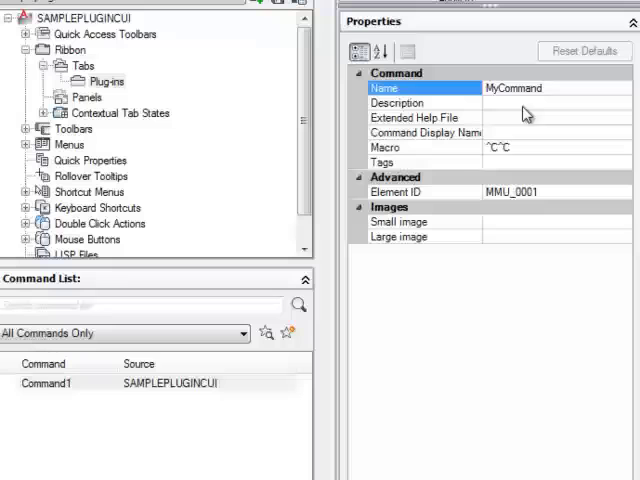
left_click(420, 102)
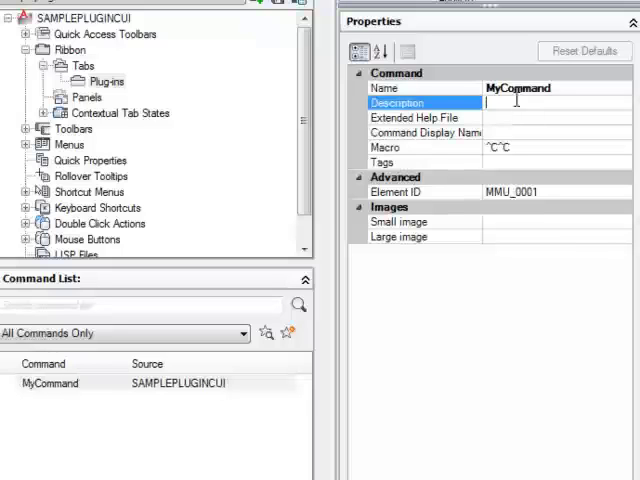
type("Meaningf")
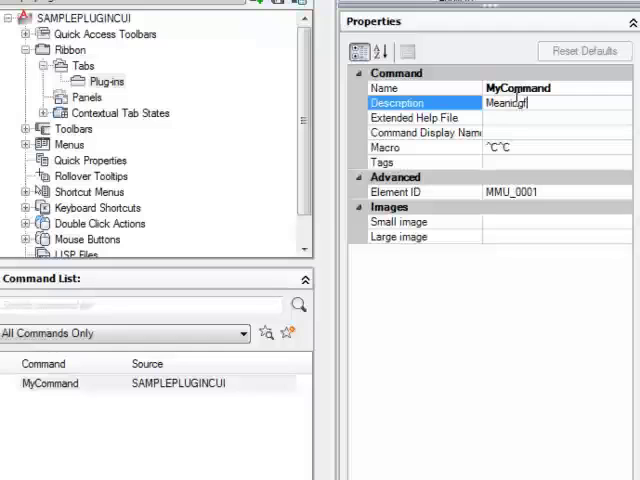
type("ul")
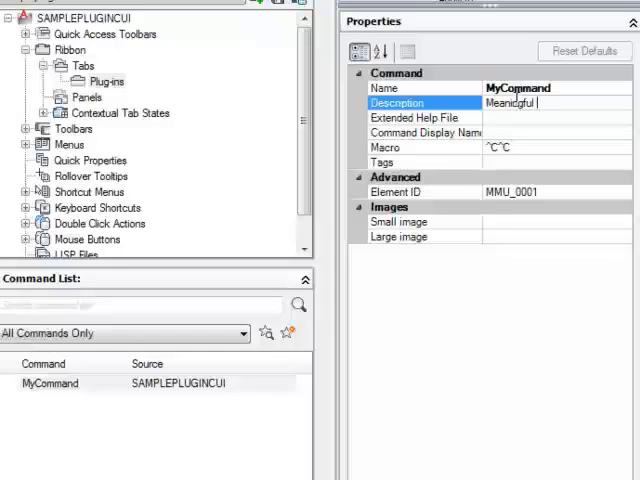
type("description")
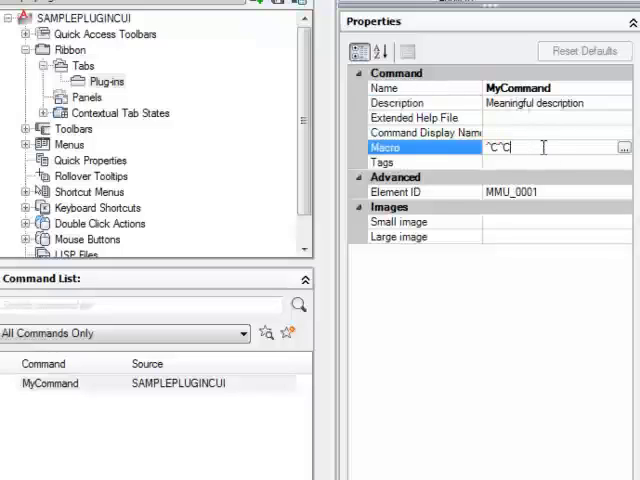
- Set MyCommand's macro to ^C^C_MYCOMMAND
type("_MYCO")
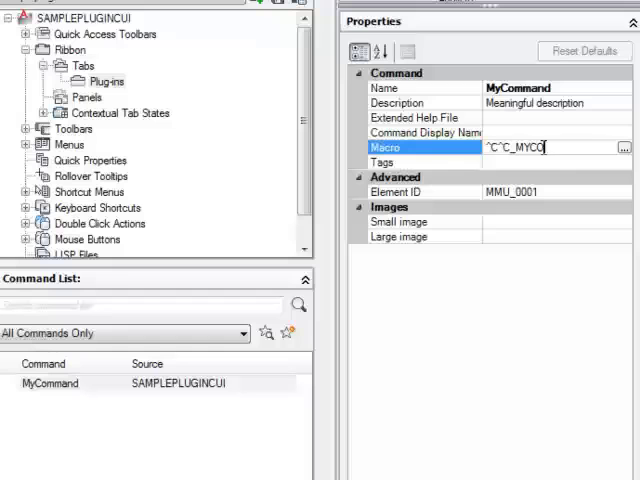
type("OMMAND")
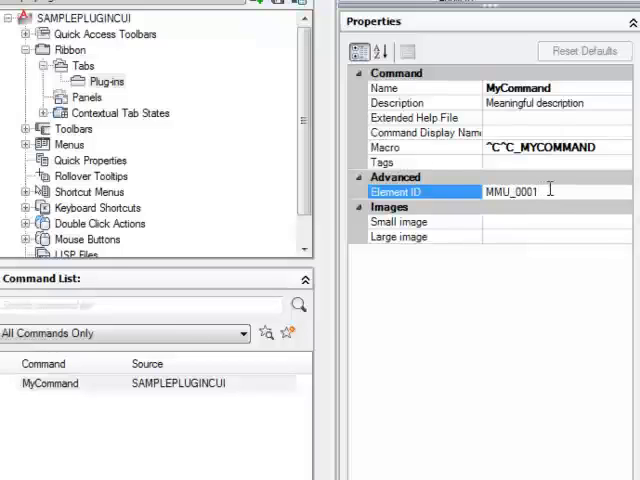
- Give MyCommand a unique element ID and Icon_32.bmp as its large image
double_click(516, 192)
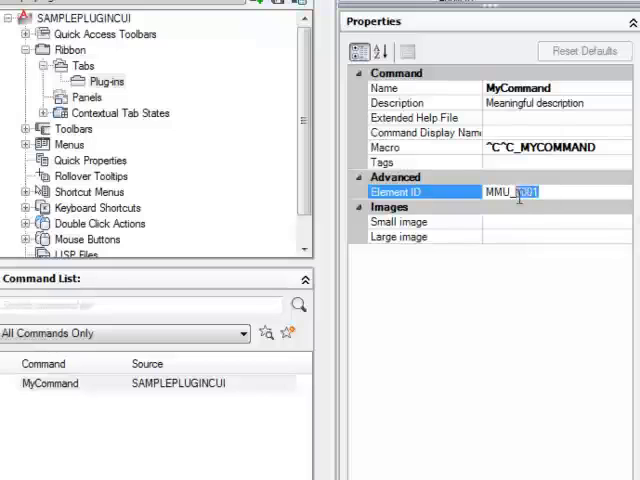
mouse_move(516, 192)
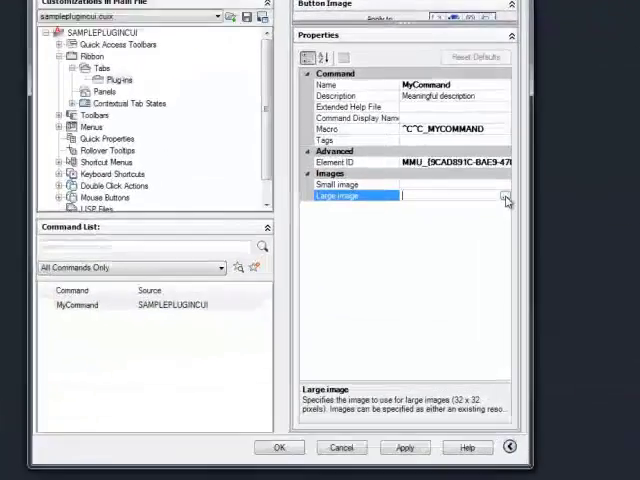
left_click(504, 198)
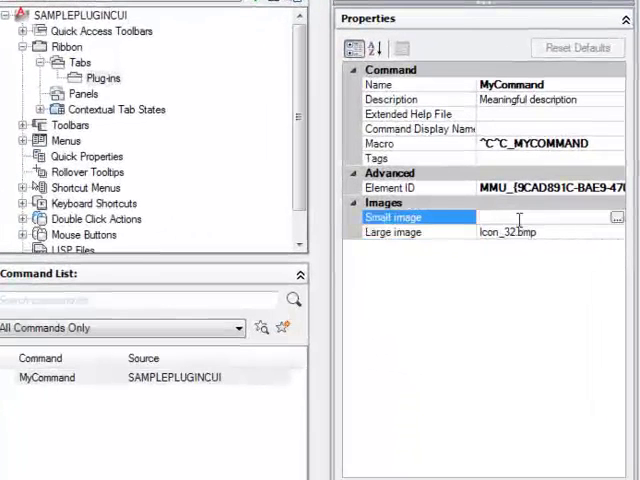
left_click(420, 232)
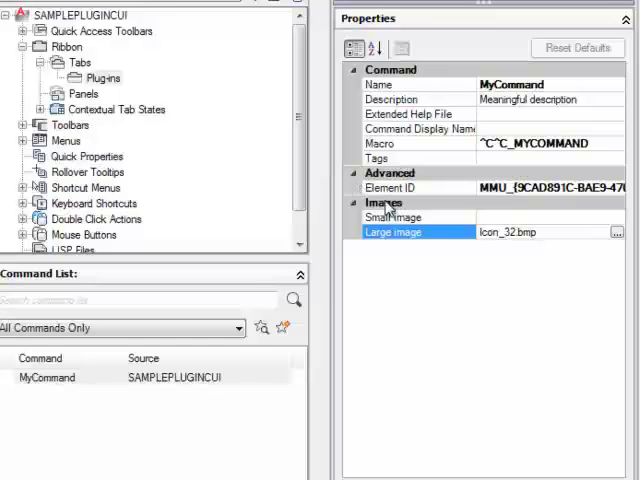
mouse_move(496, 232)
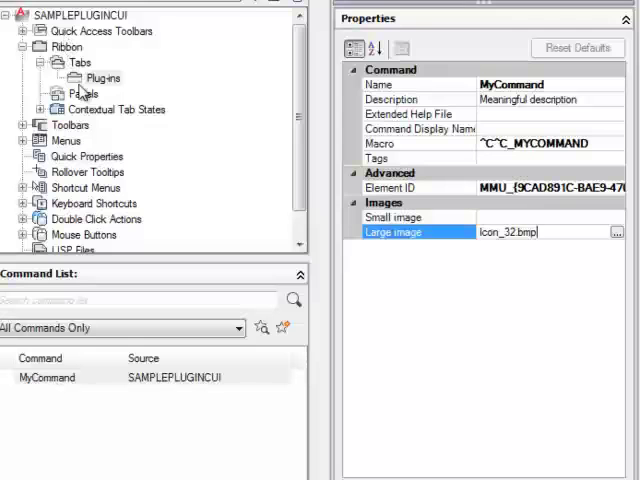
left_click(84, 92)
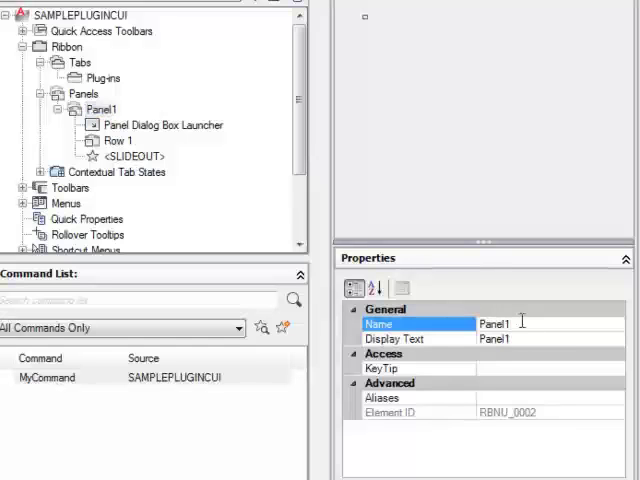
- Name the new panel MyPluginPanel with display text MyPlugin
type("MyPlugin")
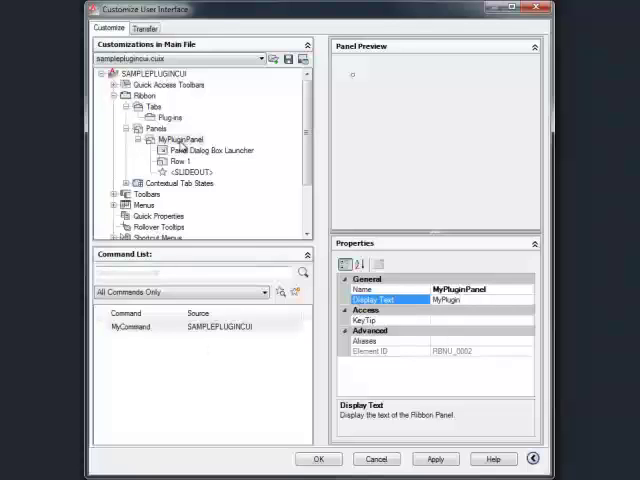
- Place MyPluginPanel on the Plugins tab and add MyCommand as a button in Row 1
left_click(178, 140)
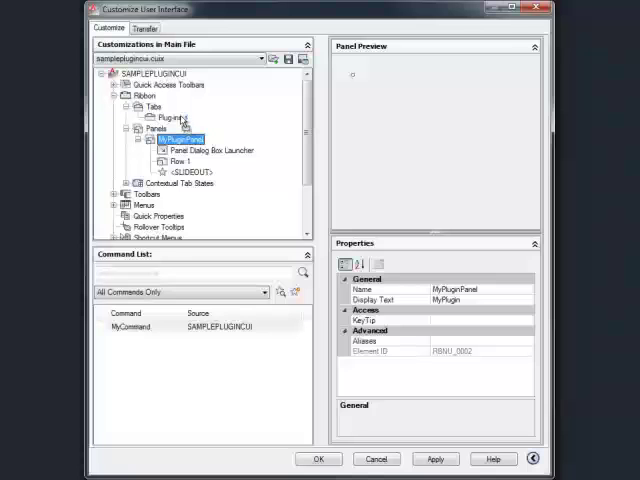
left_click(184, 128)
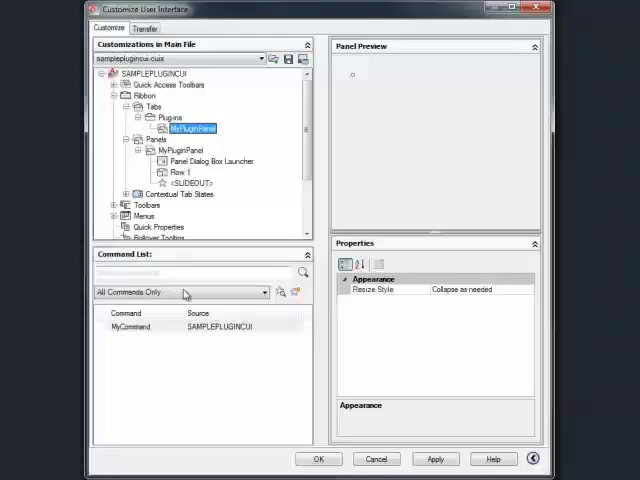
left_click(130, 328)
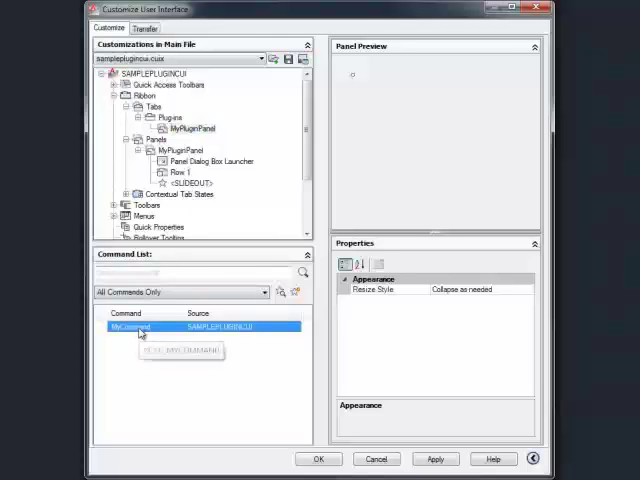
scroll("down", 3)
type("M")
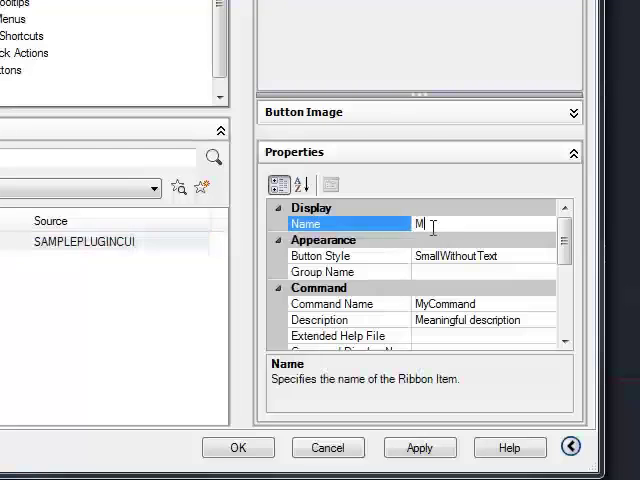
- Name the button MyCommand and set its style to LargeWithoutText
type("yCommand")
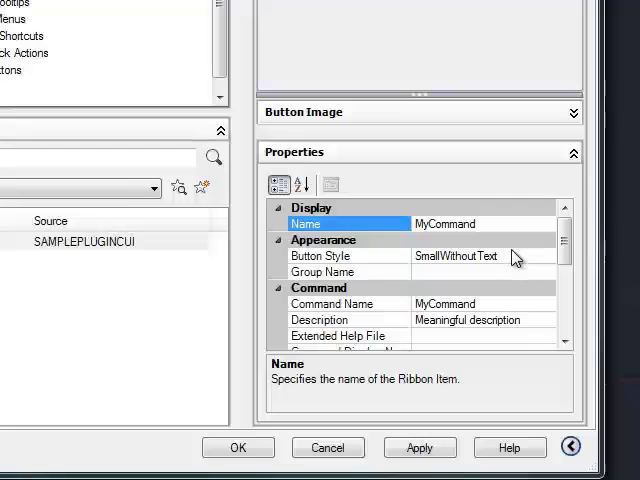
left_click(320, 256)
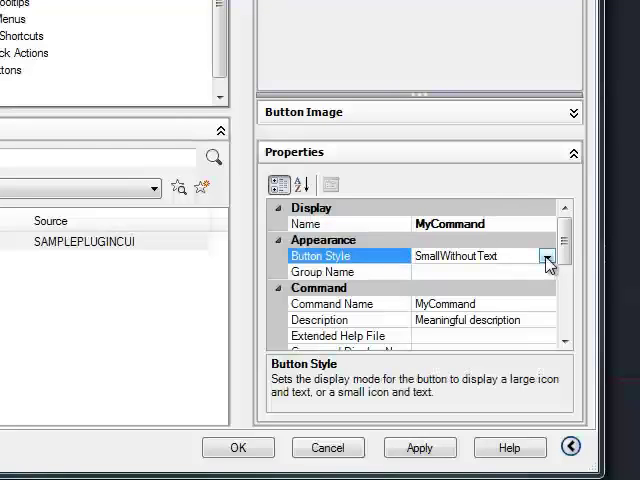
left_click(548, 256)
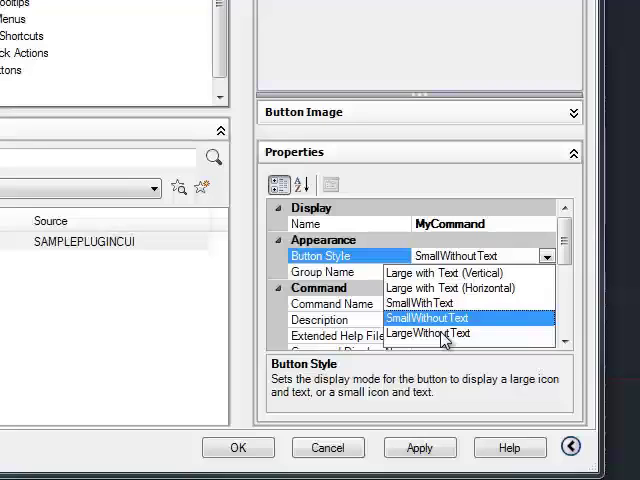
left_click(428, 332)
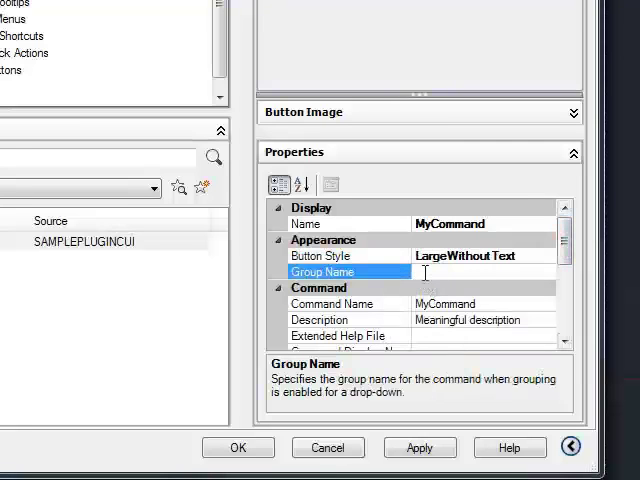
- Set group name SGP Soft and command display name MYCOMMAND
type("SGP Soft")
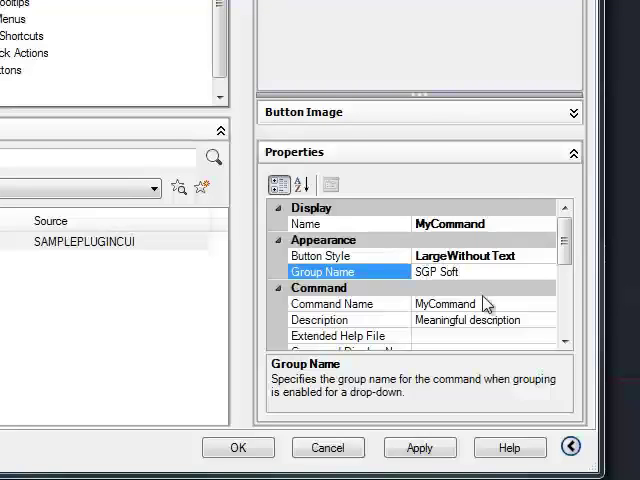
scroll("down", 3)
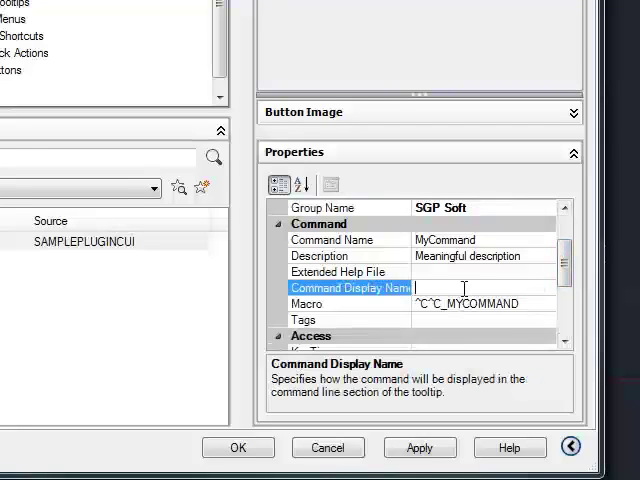
type("M")
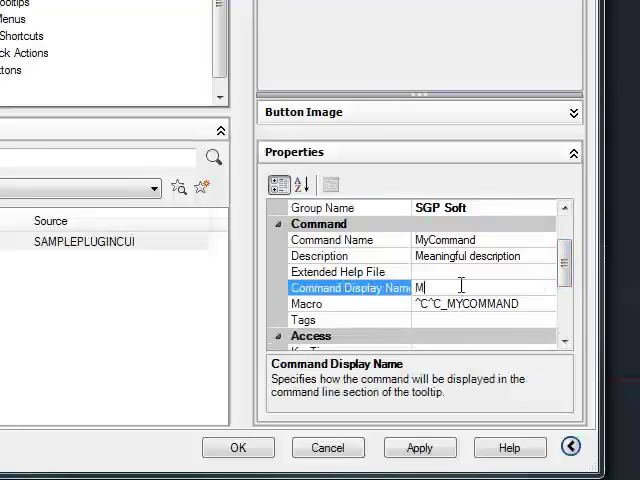
type("YCOMMAND")
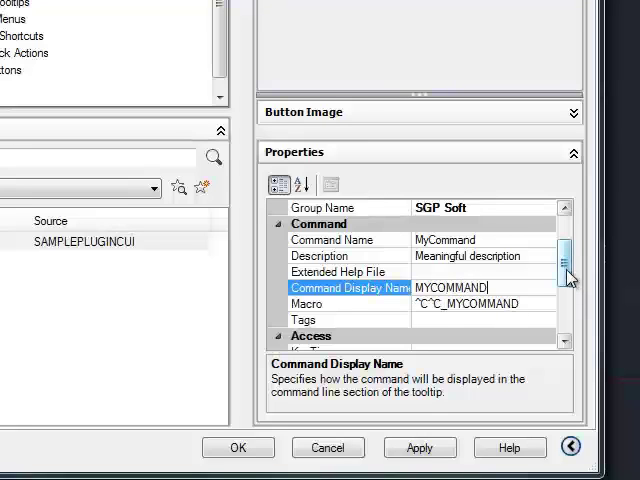
scroll("down", 3)
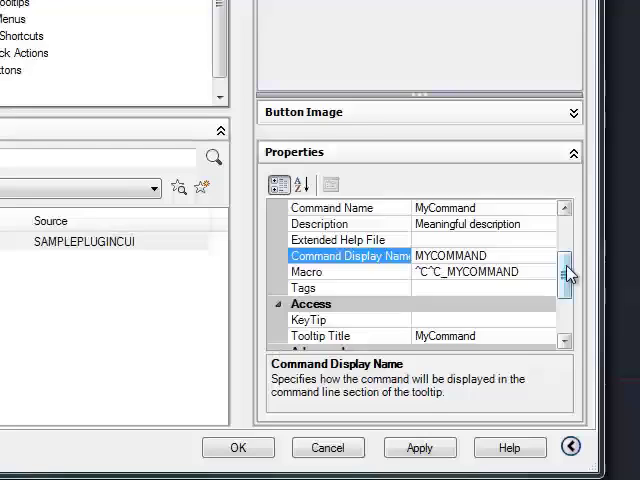
scroll("down", 3)
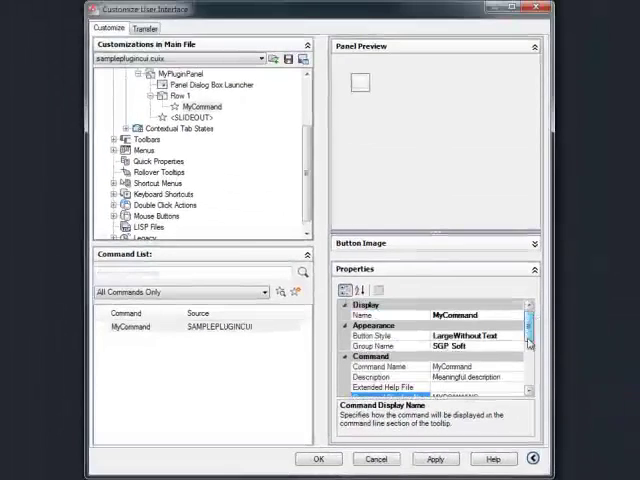
scroll("up", 3)
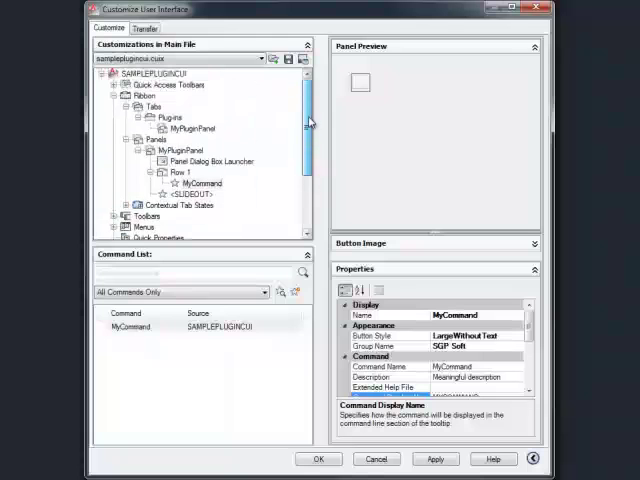
- Review the Plugins tab, MyPluginPanel and MyCommand nodes, then accept and close the editor
left_click(170, 116)
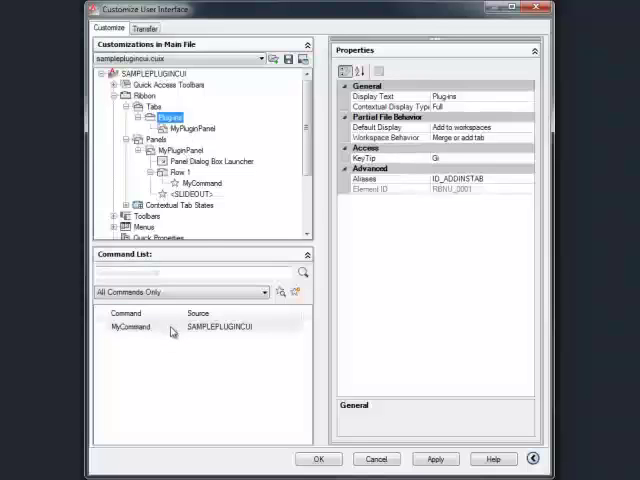
left_click(170, 158)
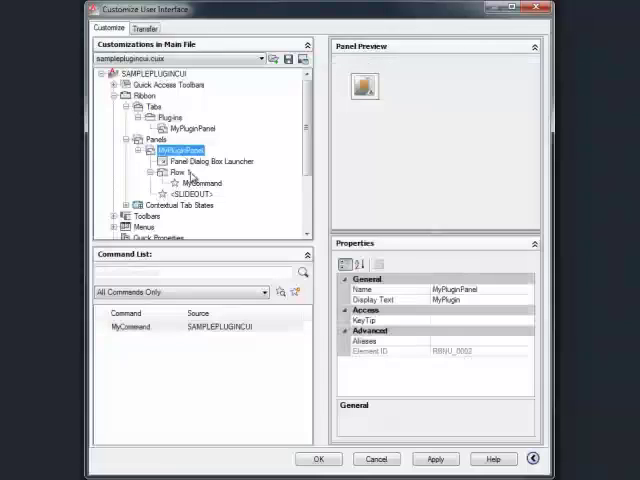
left_click(200, 182)
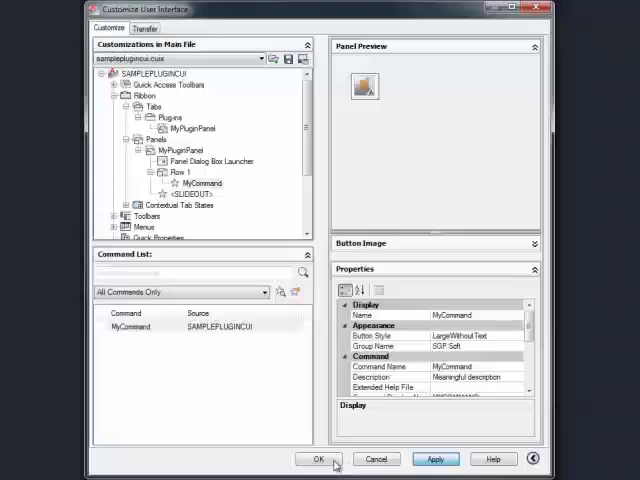
left_click(318, 460)
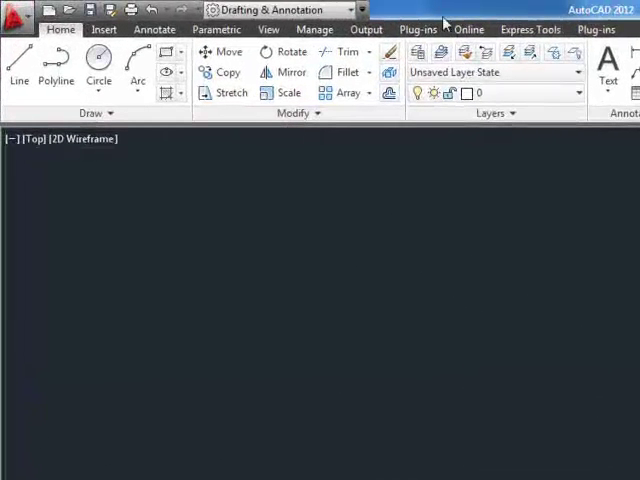
- Show the Plug-ins tab and run CUILOAD listing SAMPLEPLUGINCUI as loaded
left_click(416, 28)
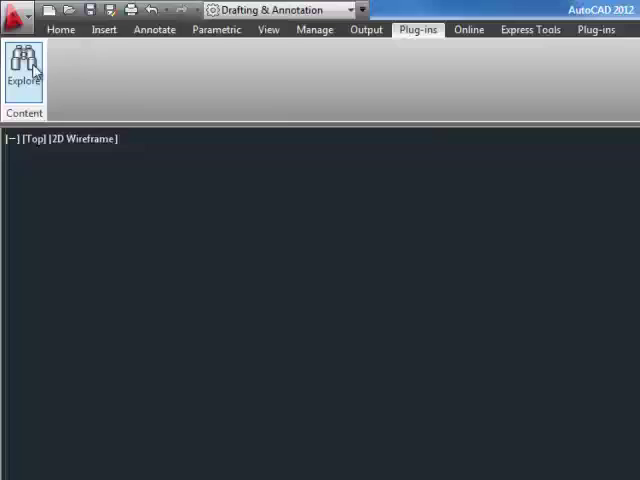
left_click(596, 28)
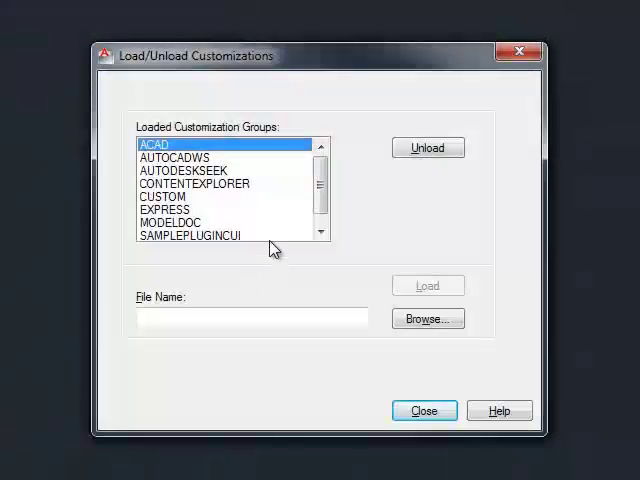
- Unload the SAMPLEPLUGINCUI group and browse to SamplePluginCUI.cuix as the file to load
left_click(428, 148)
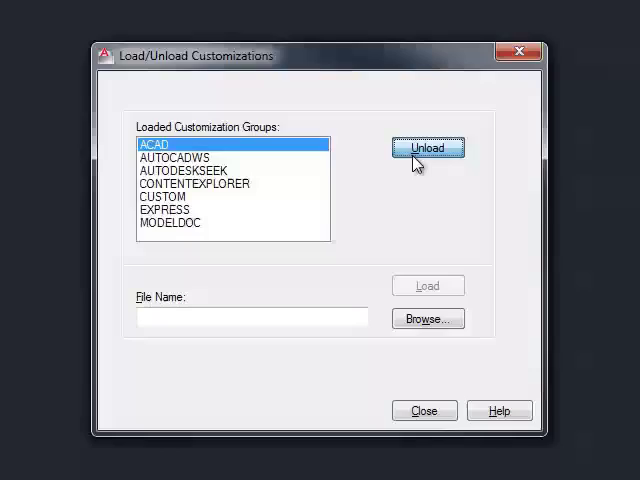
left_click(428, 318)
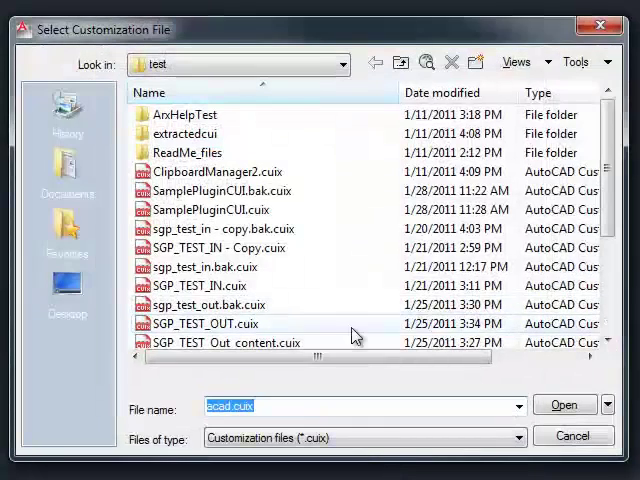
left_click(212, 210)
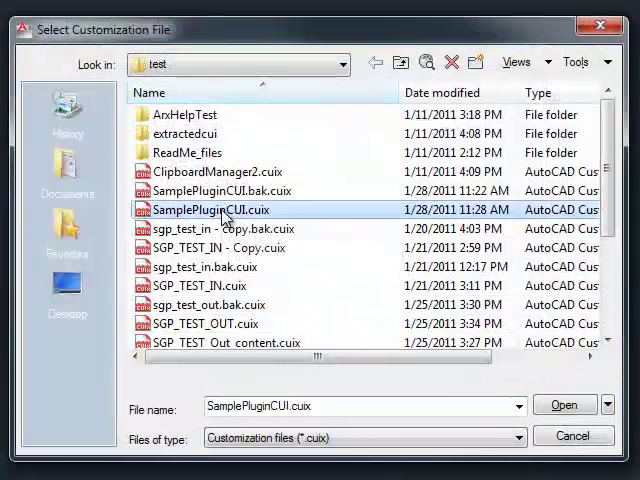
left_click(564, 404)
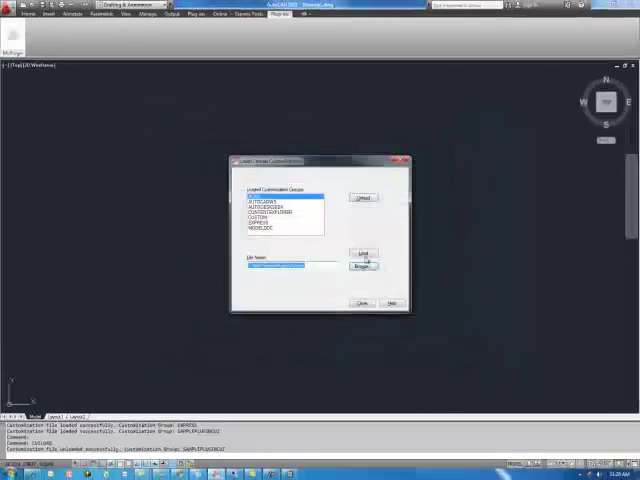
- Load SamplePluginCUI.cuix again and close the Load/Unload Customizations window
left_click(364, 252)
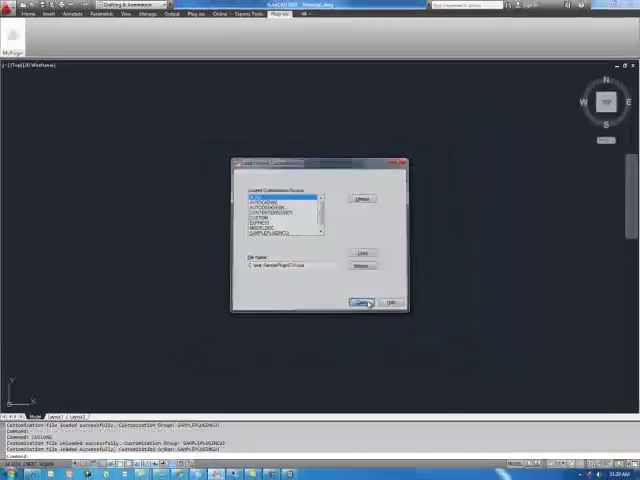
left_click(362, 302)
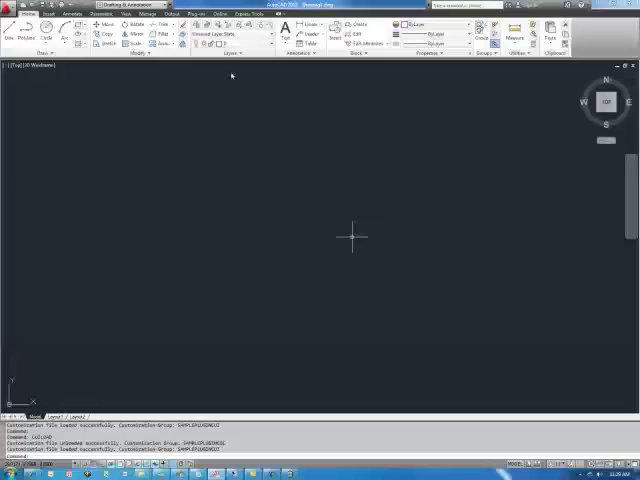
left_click(478, 32)
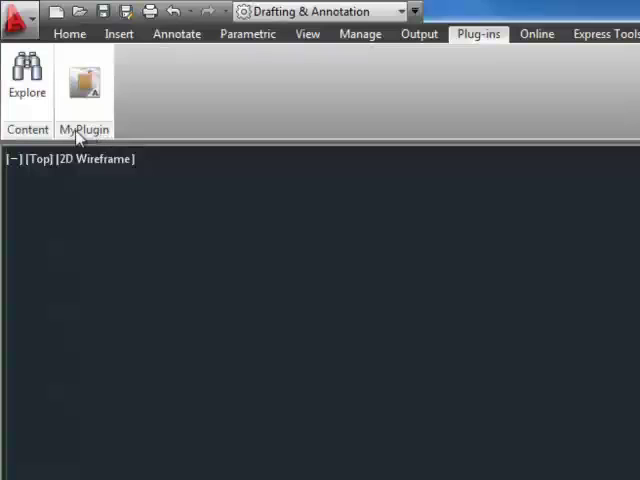
mouse_move(104, 144)
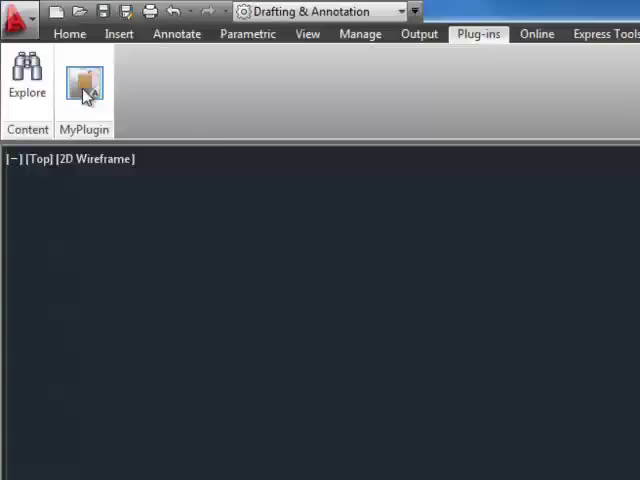
mouse_move(84, 84)
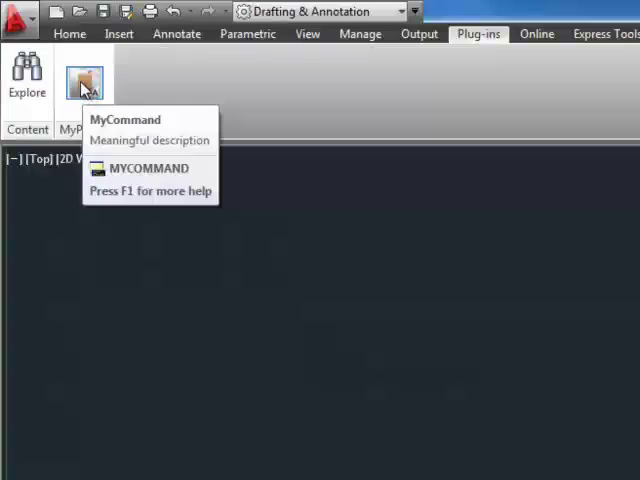
mouse_move(84, 164)
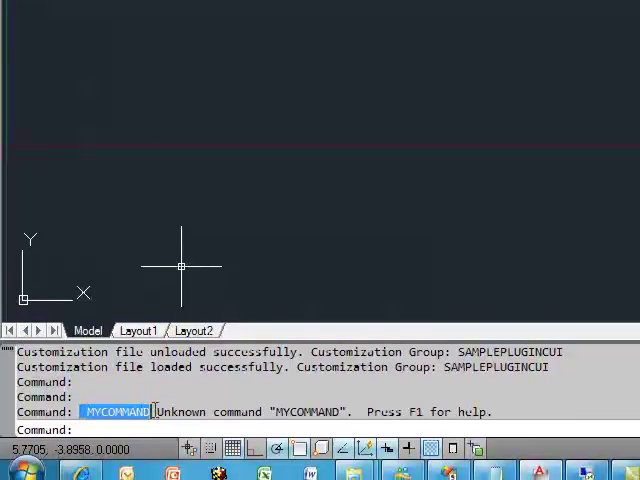
mouse_move(206, 156)
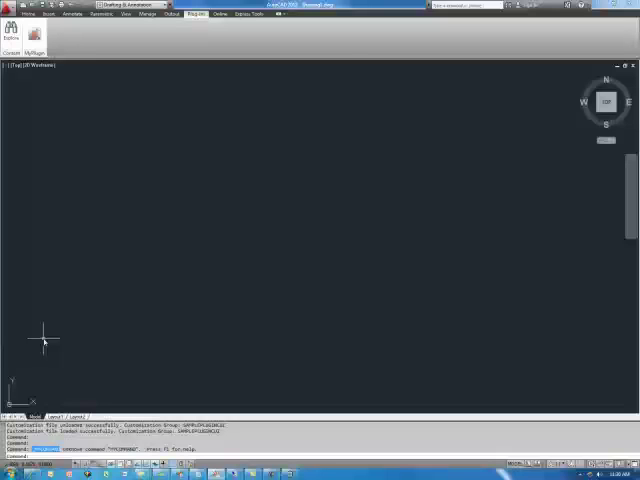
mouse_move(32, 186)
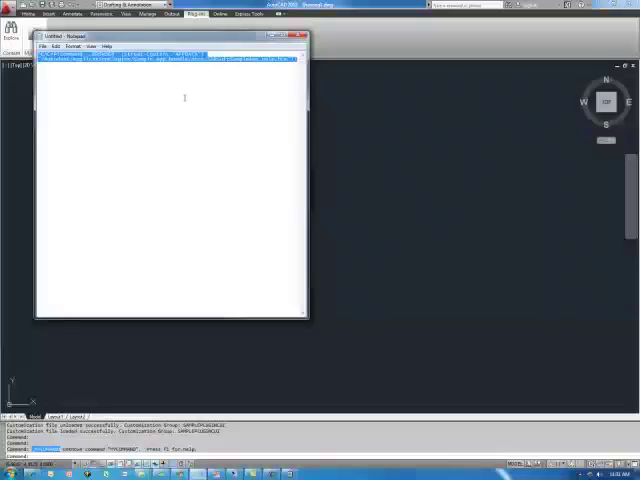
mouse_move(320, 248)
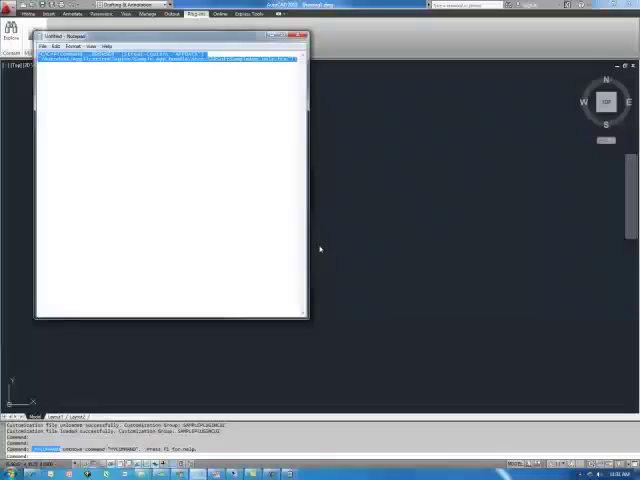
- Switch from Notepad back to the AutoCAD window
left_click(304, 36)
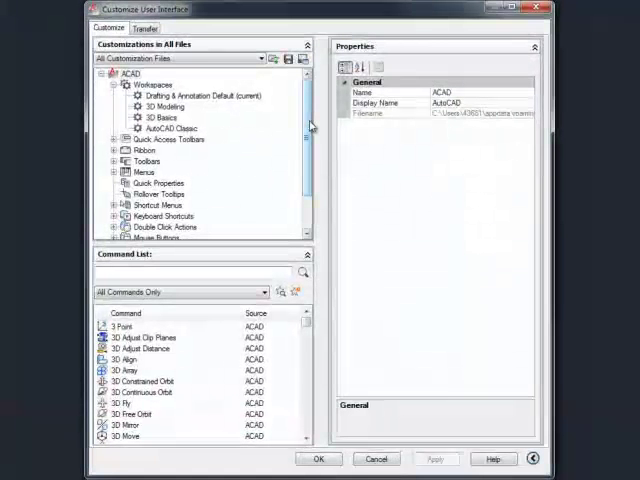
- Show the SamplePluginCUI customization file and select MyCommand to see its properties
left_click(264, 58)
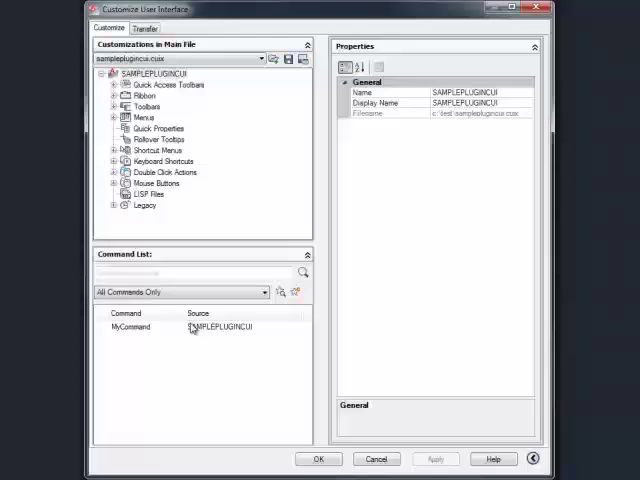
left_click(128, 328)
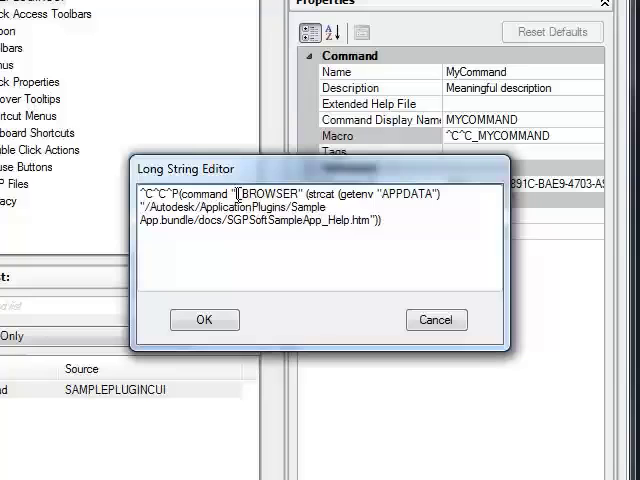
- Highlight the _BROWSER command name in MyCommand's macro in the Long String Editor
double_click(270, 194)
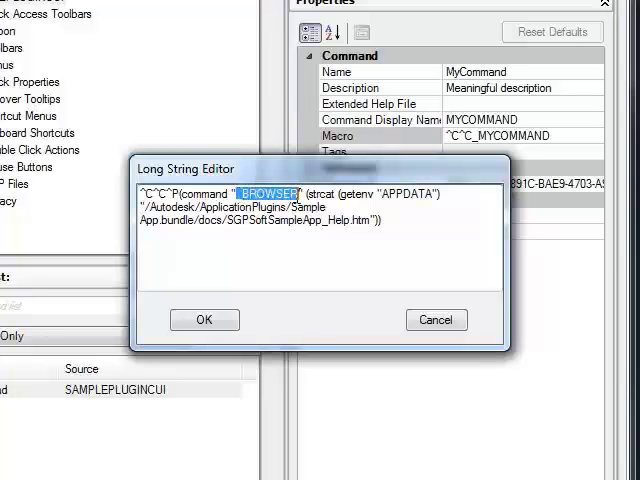
mouse_move(300, 238)
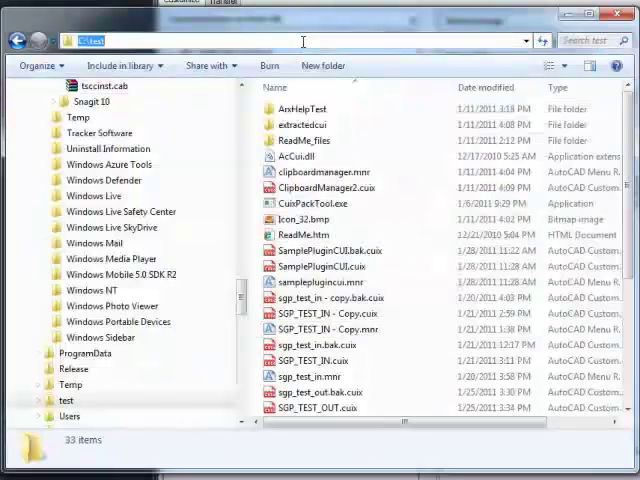
- Navigate to %appdata%\Roaming and into Autodesk\ApplicationPlugins
type("%appdata%")
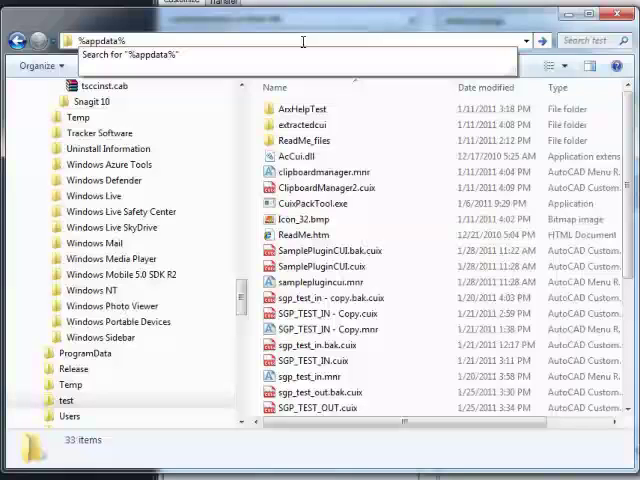
key("Return")
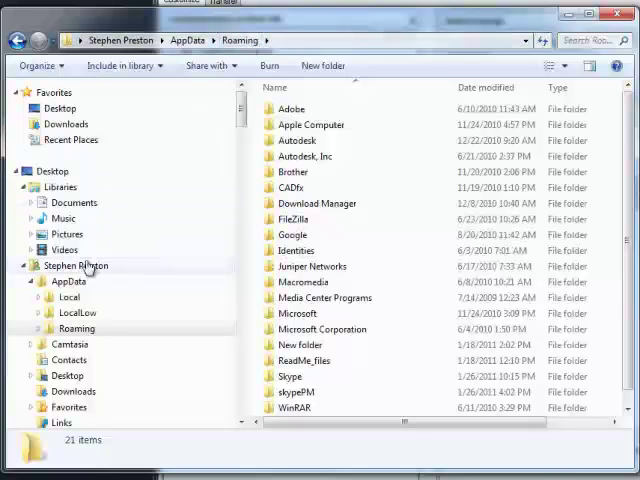
left_click(76, 328)
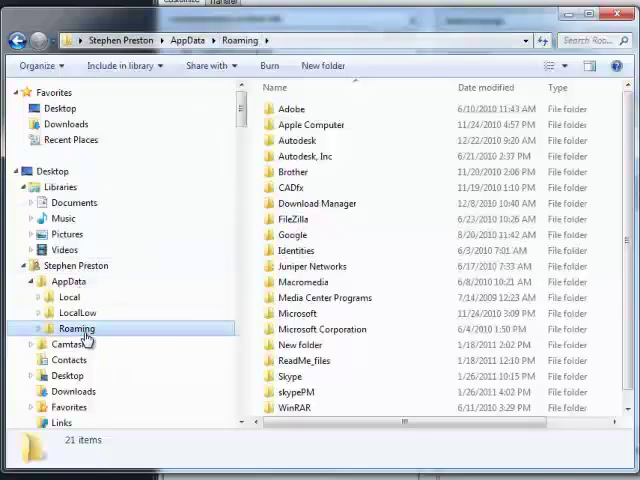
double_click(296, 140)
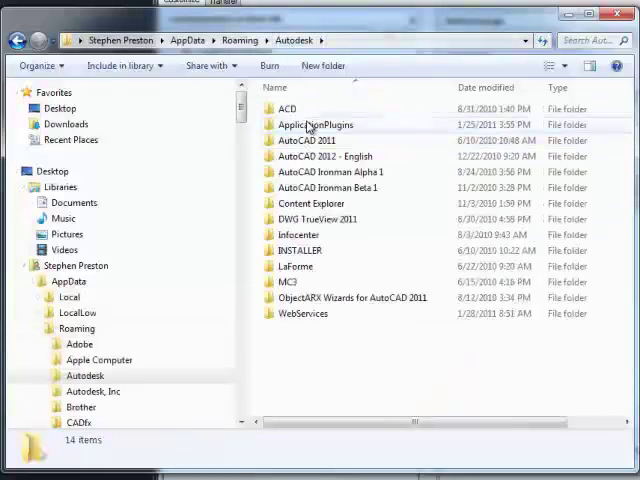
double_click(316, 124)
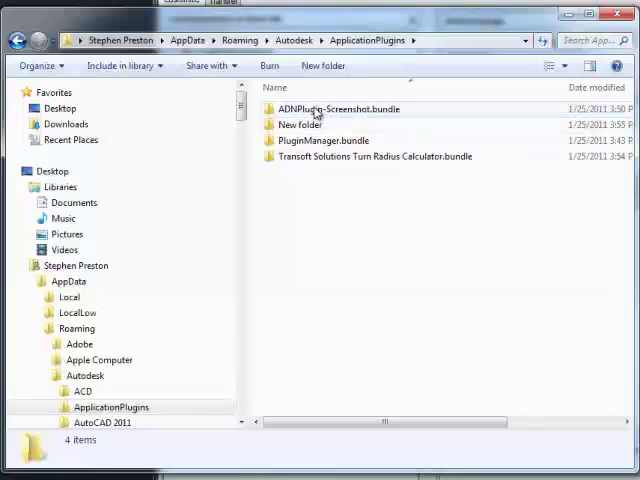
mouse_move(380, 116)
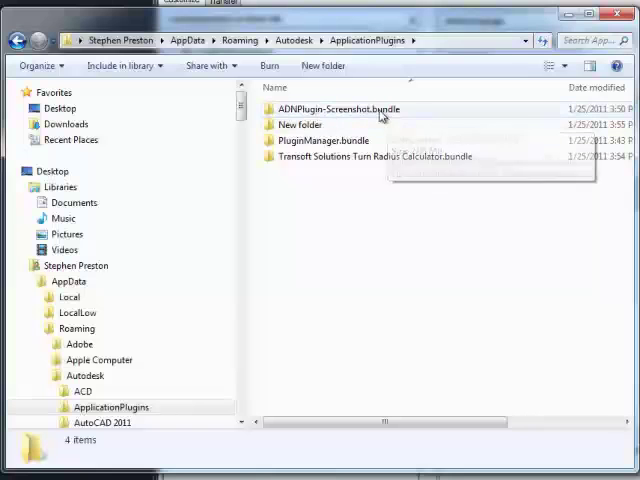
mouse_move(300, 110)
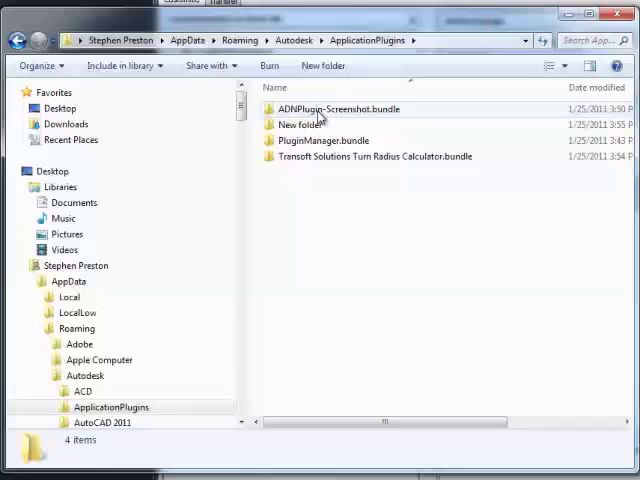
mouse_move(320, 108)
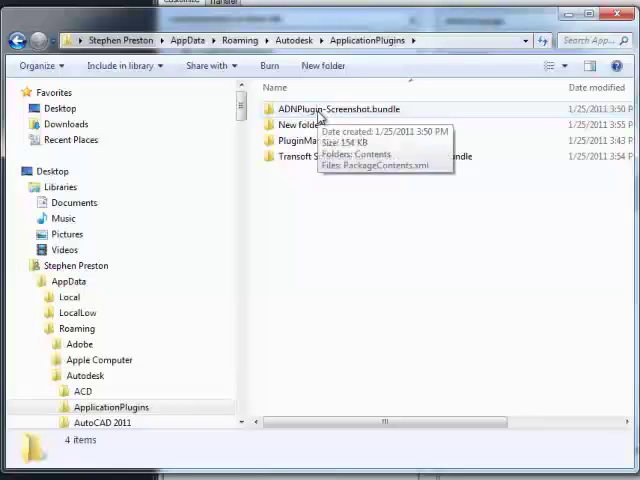
- Open the Contents folder of ADNPlugin-Screenshot.bundle
left_click(336, 108)
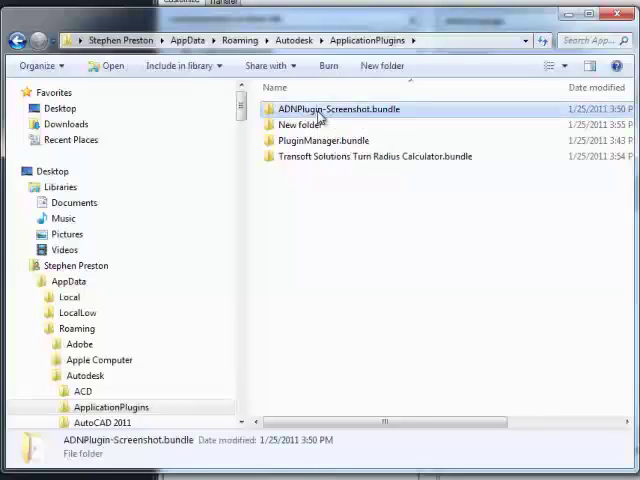
double_click(336, 108)
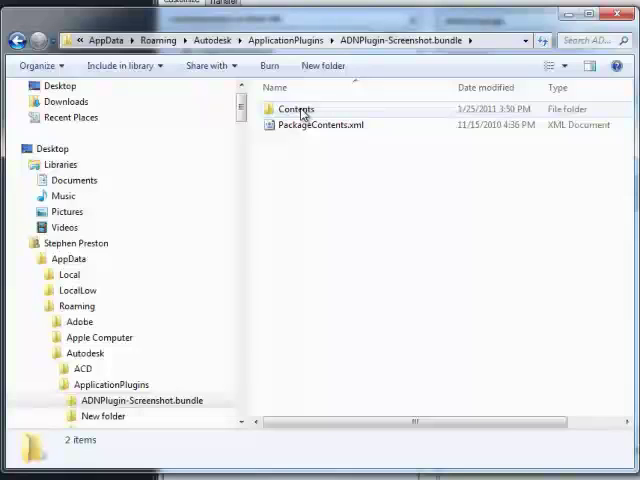
double_click(296, 108)
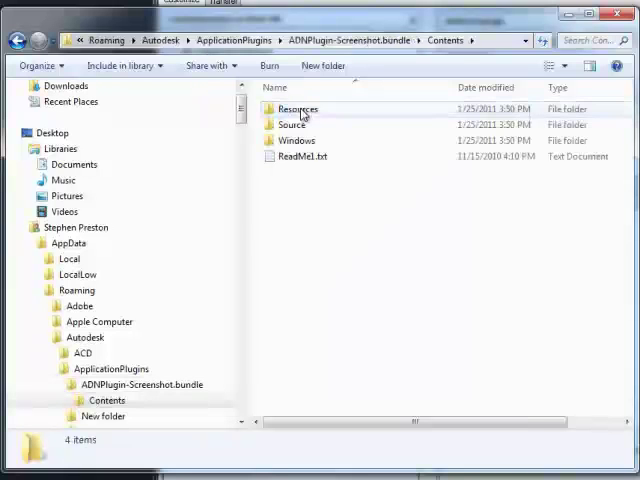
mouse_move(308, 162)
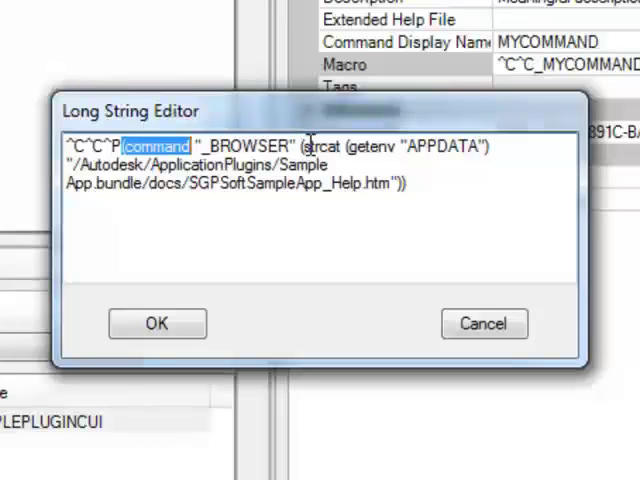
mouse_move(384, 150)
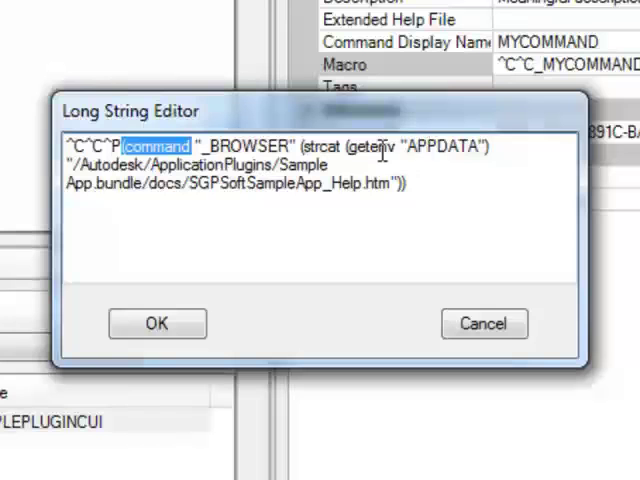
- Confirm MyCommand's BROWSER help-page macro and apply the changes, closing the CUI editor
double_click(450, 148)
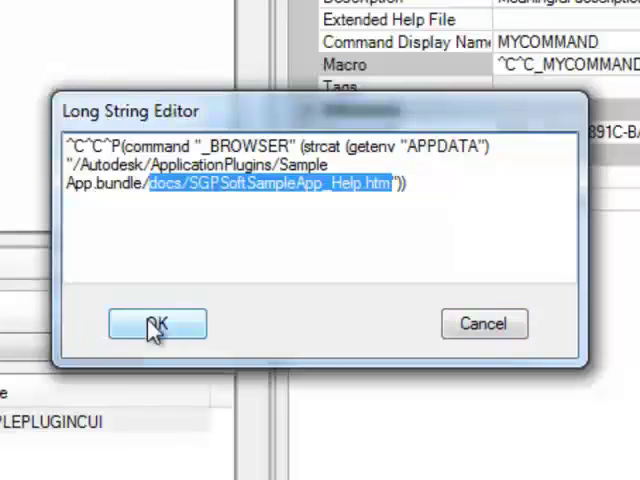
left_click(156, 324)
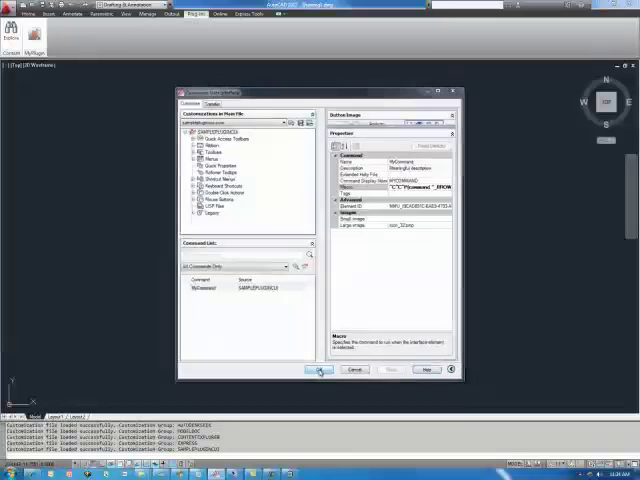
left_click(318, 370)
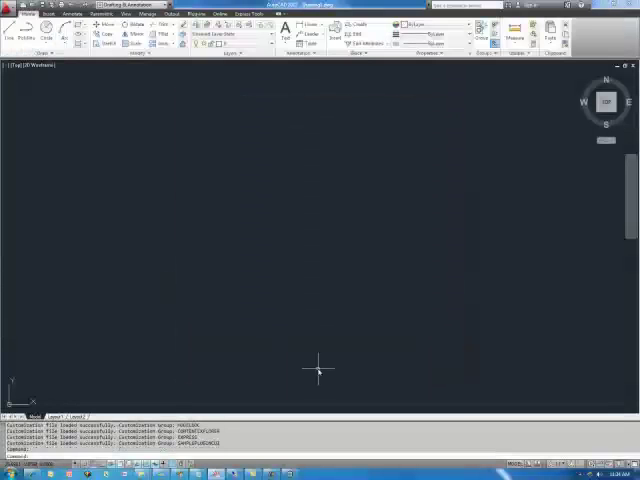